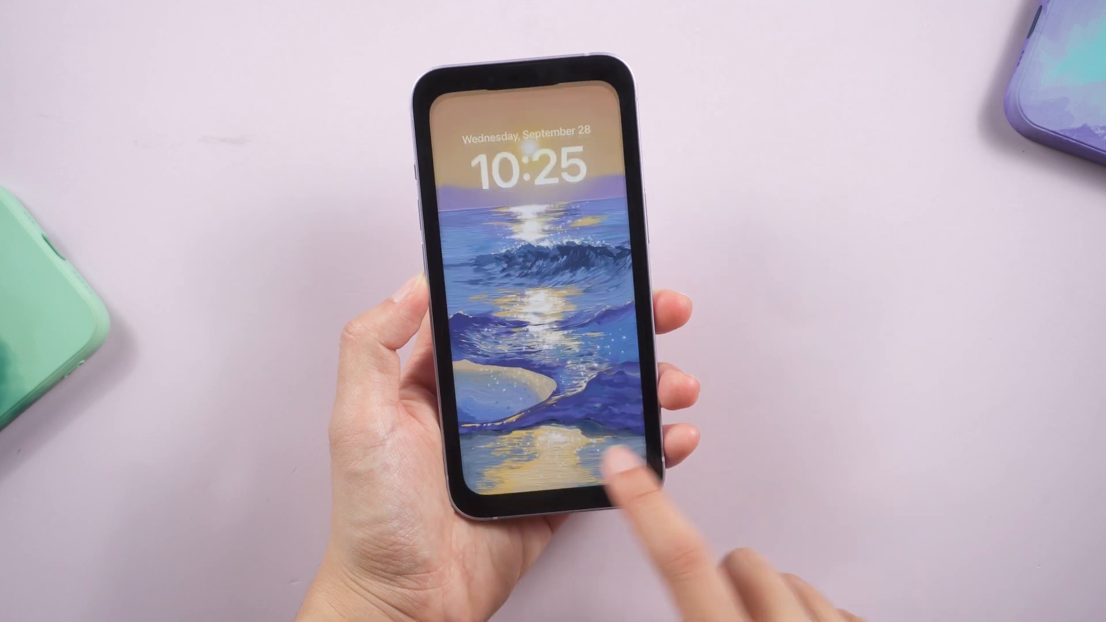
- Scroll through the iOS 16 'Storage Full' community post, then unlock the iPhone to its Home Screen
{"action": "left_click", "coordinate": [538, 207]}
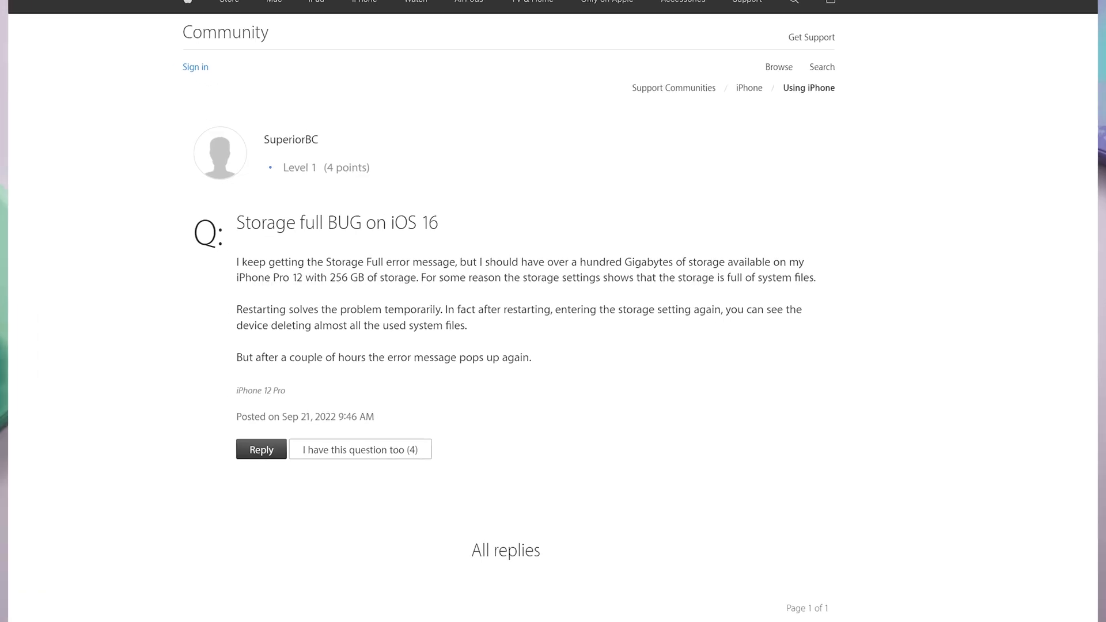
{"action": "scroll", "scroll_direction": "down", "scroll_amount": 3}
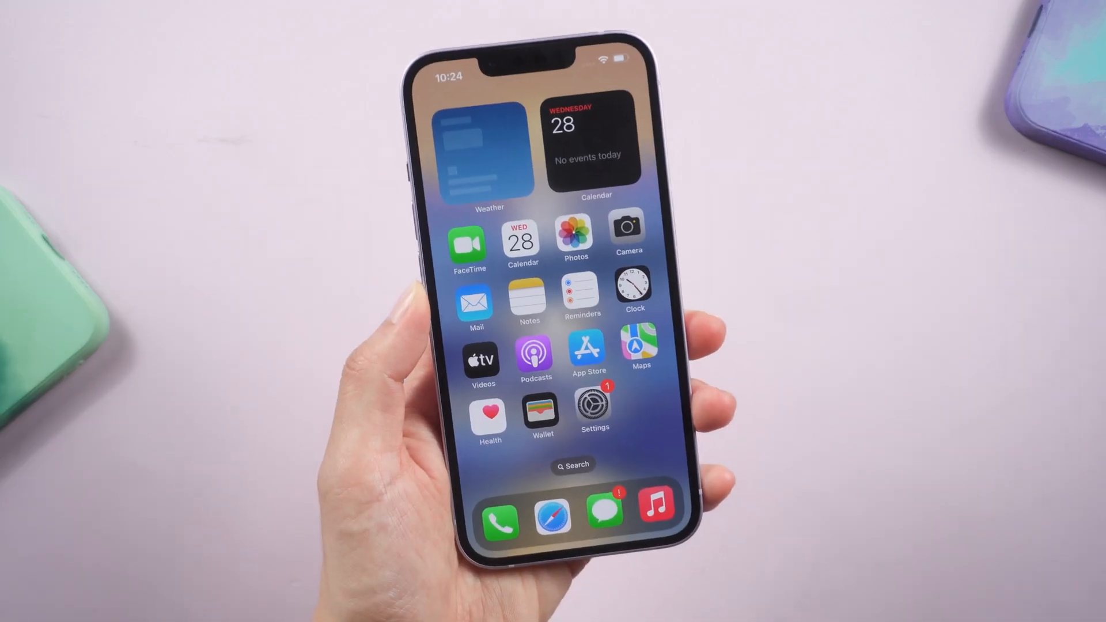
{"action": "left_click", "coordinate": [584, 409]}
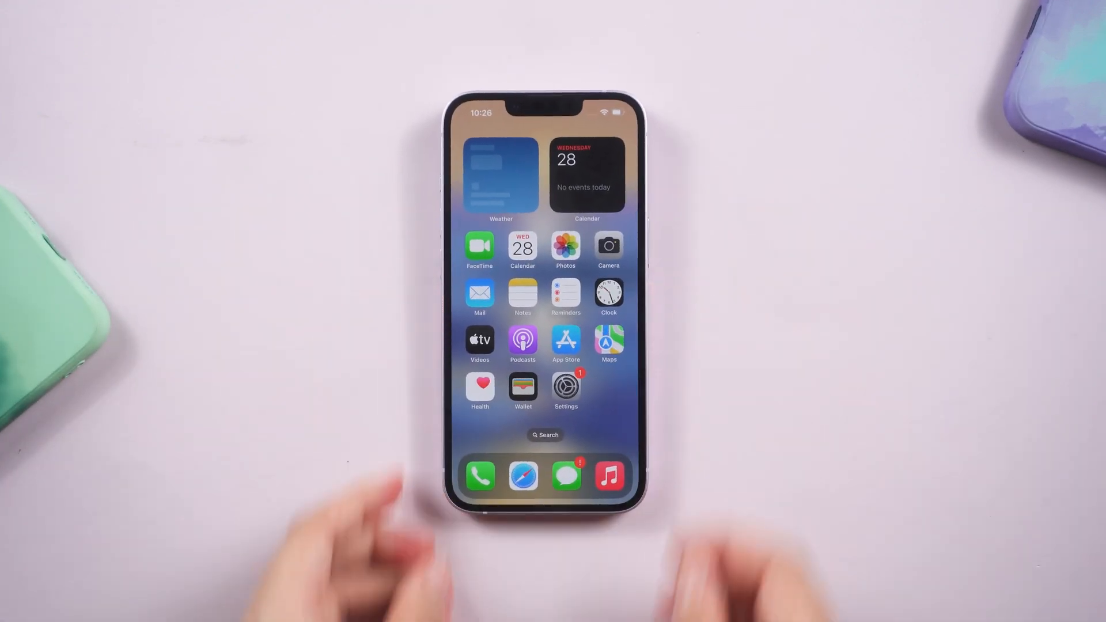
{"action": "mouse_move", "coordinate": [550, 529]}
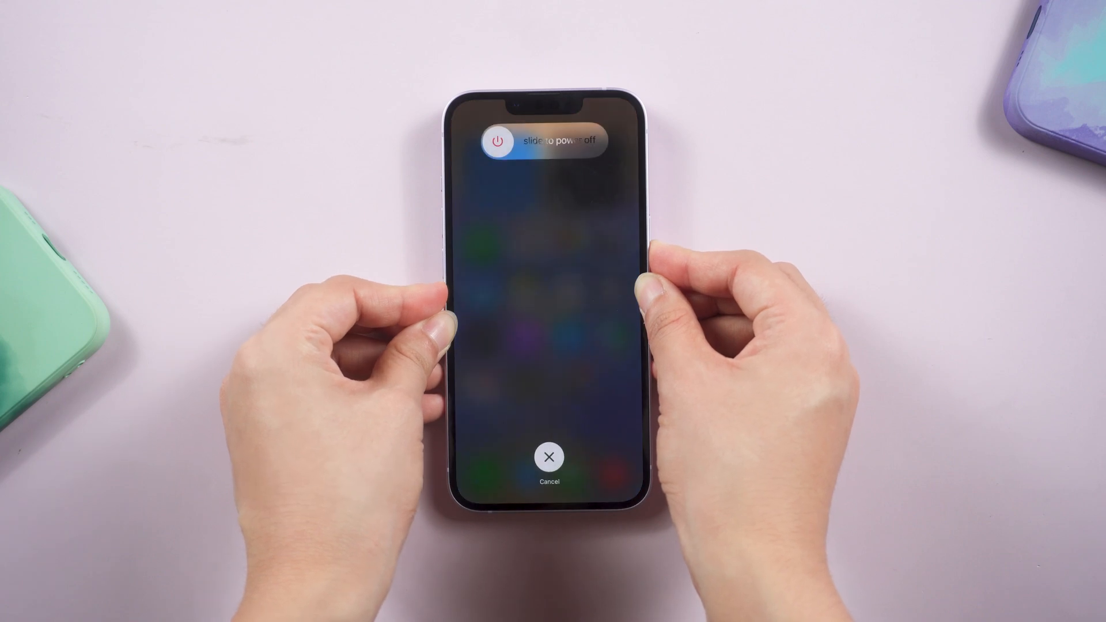
- Slide to power off the iPhone so it restarts and clears the storage-full error
{"action": "left_click", "coordinate": [548, 456]}
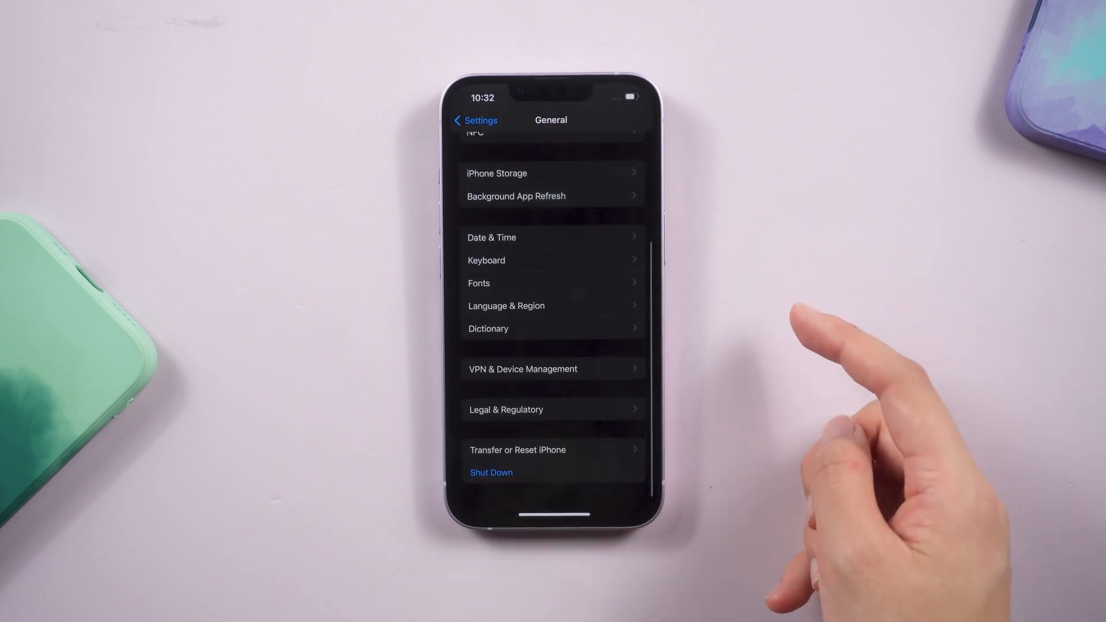
- Reset All Settings via General > Transfer or Reset iPhone > Reset and confirm, keeping data and media
{"action": "left_click", "coordinate": [517, 450]}
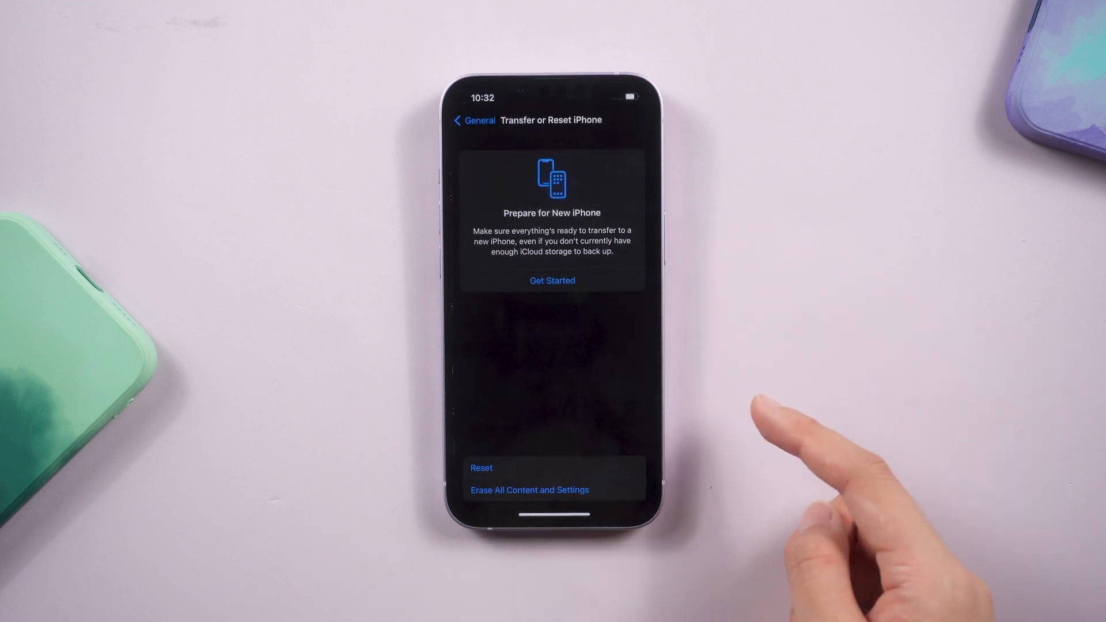
{"action": "left_click", "coordinate": [482, 468]}
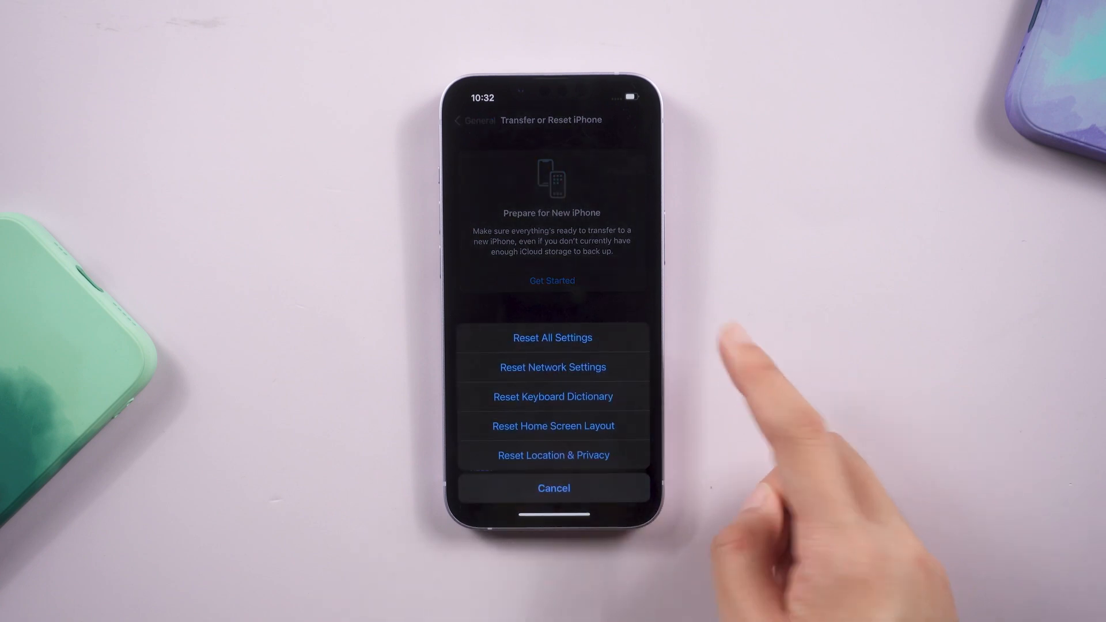
{"action": "left_click", "coordinate": [553, 337]}
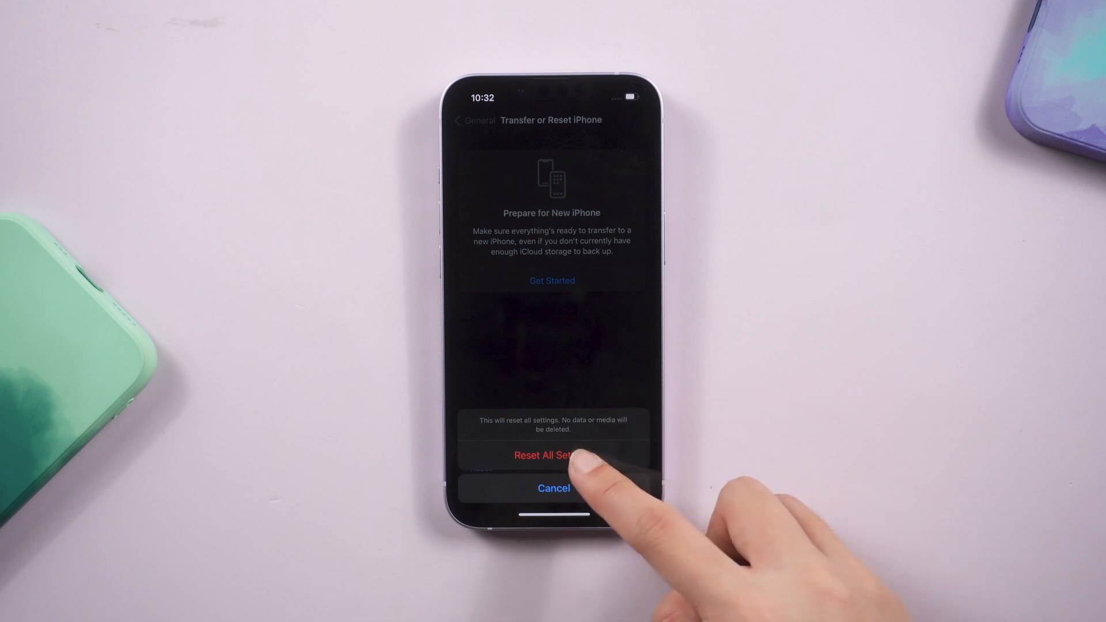
{"action": "left_click", "coordinate": [553, 489]}
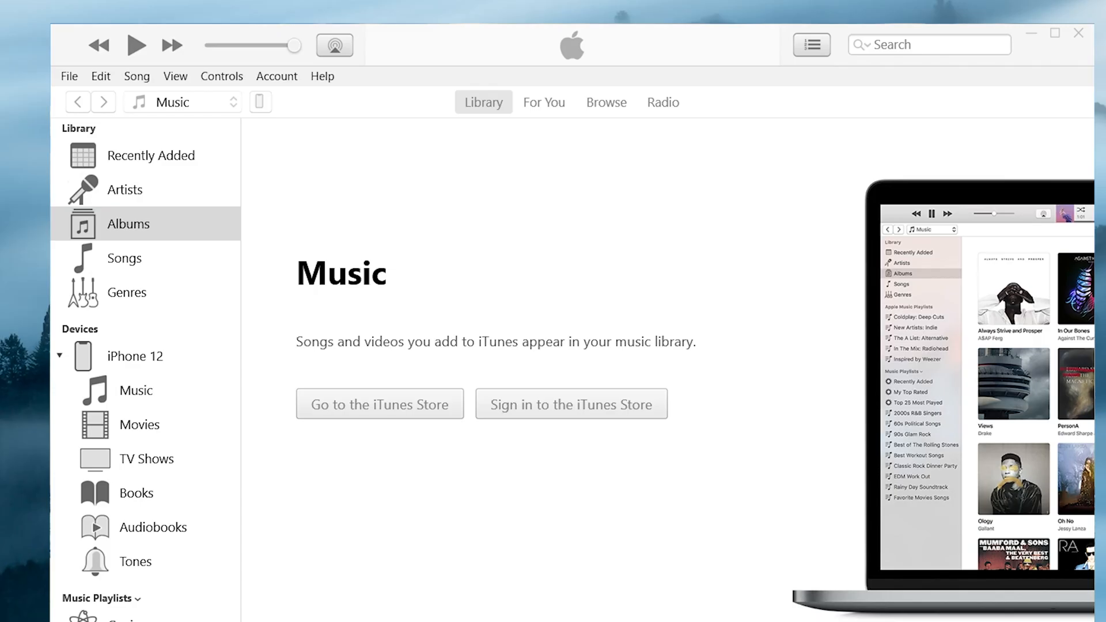
- Select the connected iPhone's Summary in iTunes and choose Restore Backup from the computer
{"action": "left_click", "coordinate": [260, 102]}
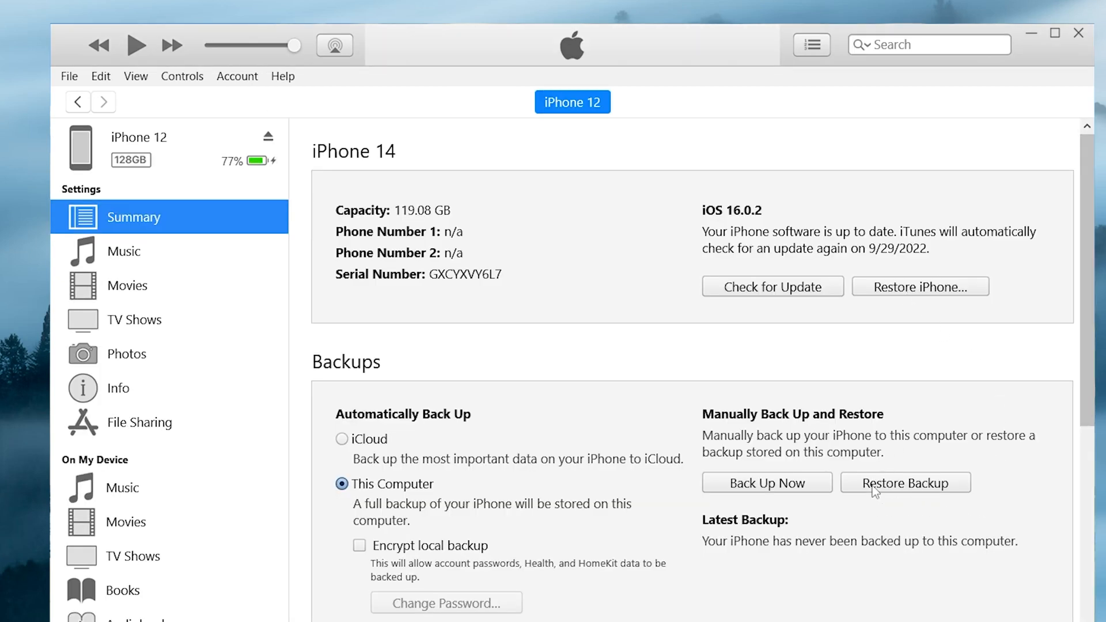
{"action": "left_click", "coordinate": [906, 483]}
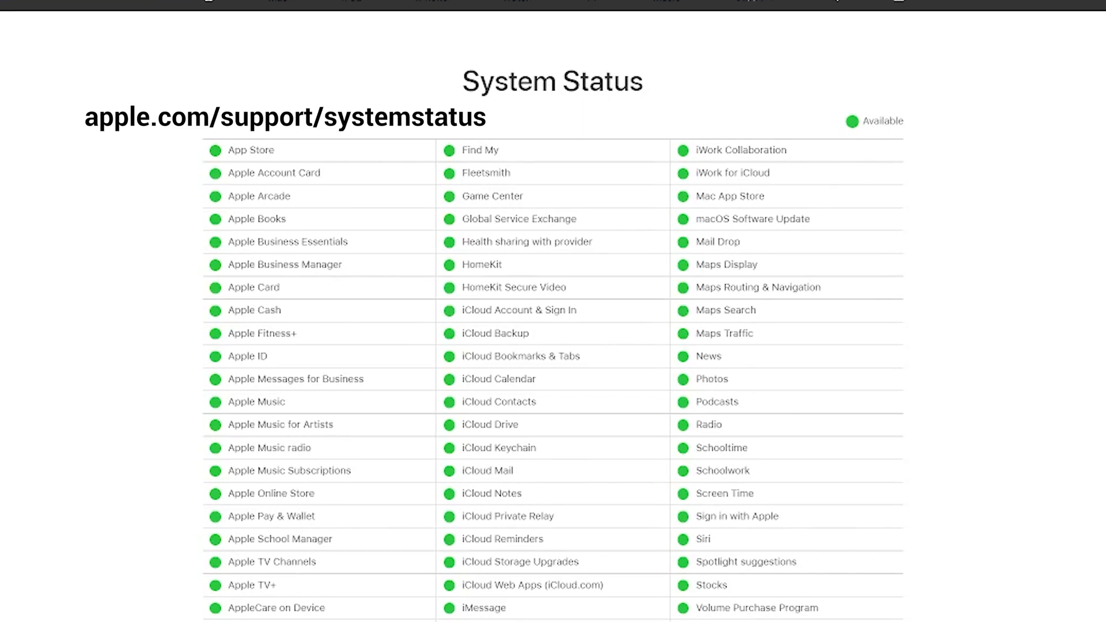
- Scroll through Apple's System Status list confirming every service shows a green available dot
{"action": "scroll", "scroll_direction": "down", "scroll_amount": 3}
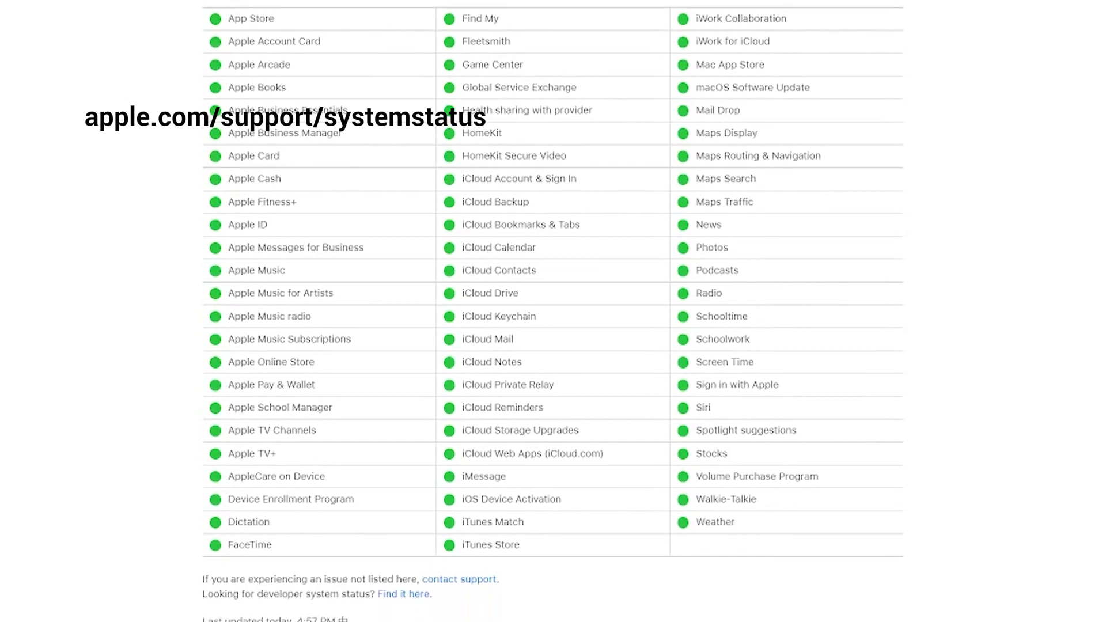
{"action": "scroll", "scroll_direction": "down", "scroll_amount": 3}
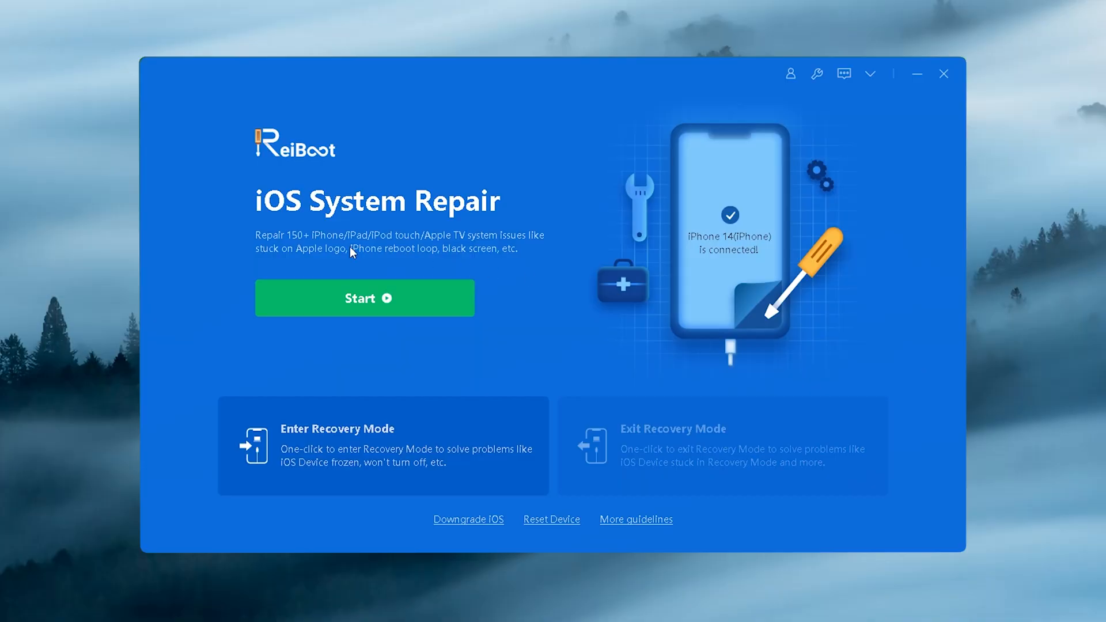
- Start a no-data-loss Standard Repair for the iPhone 14 and download the iOS 16.0.2 firmware
{"action": "left_click", "coordinate": [364, 297]}
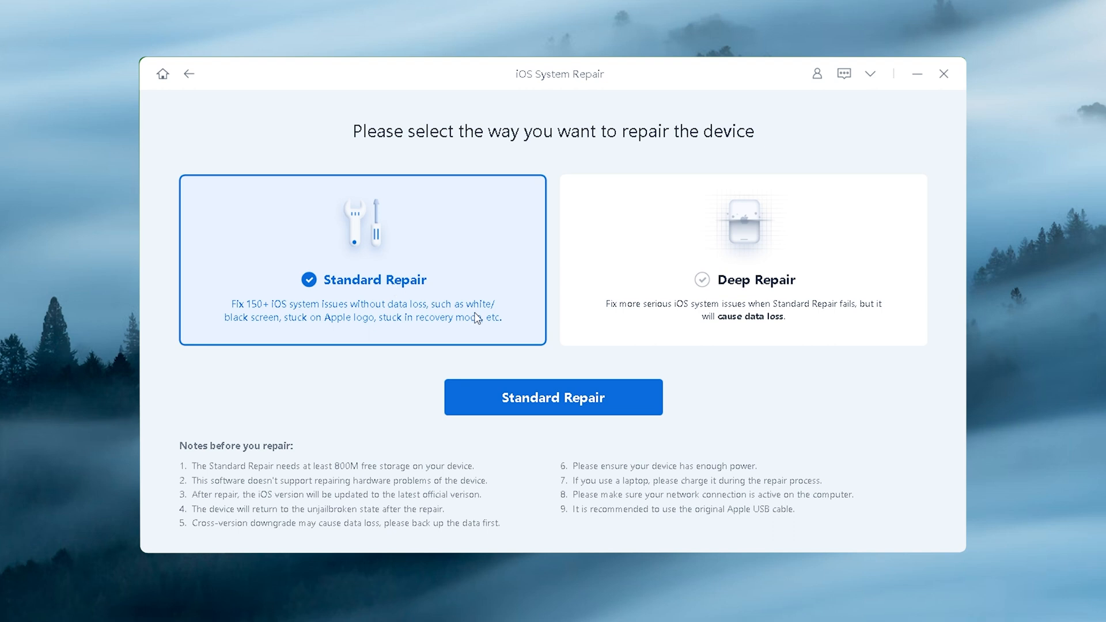
{"action": "left_click", "coordinate": [553, 397]}
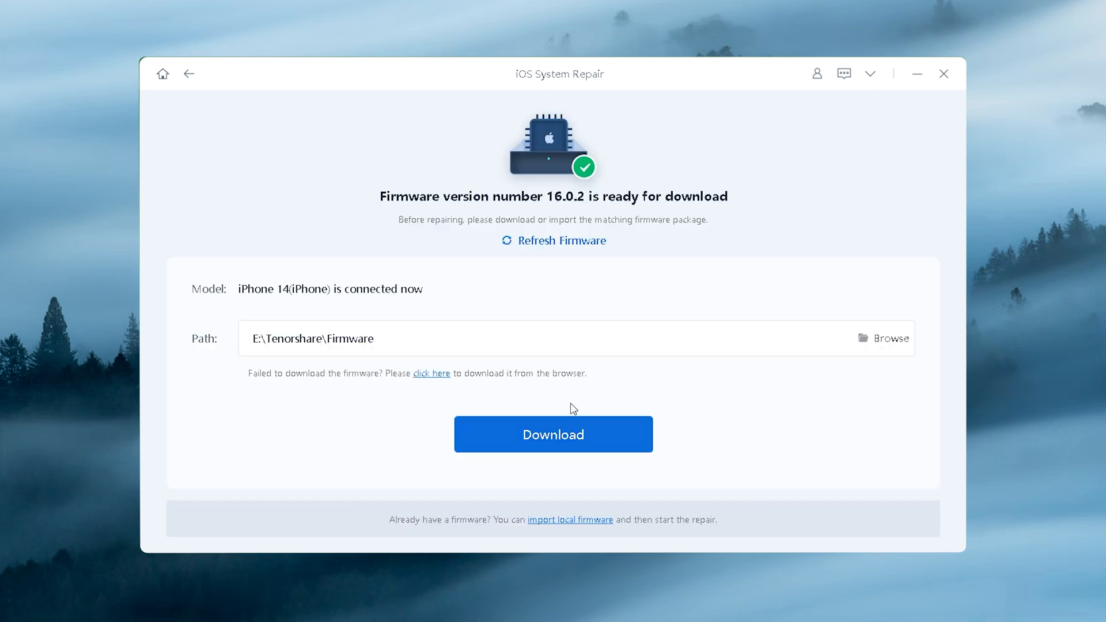
{"action": "left_click", "coordinate": [553, 434]}
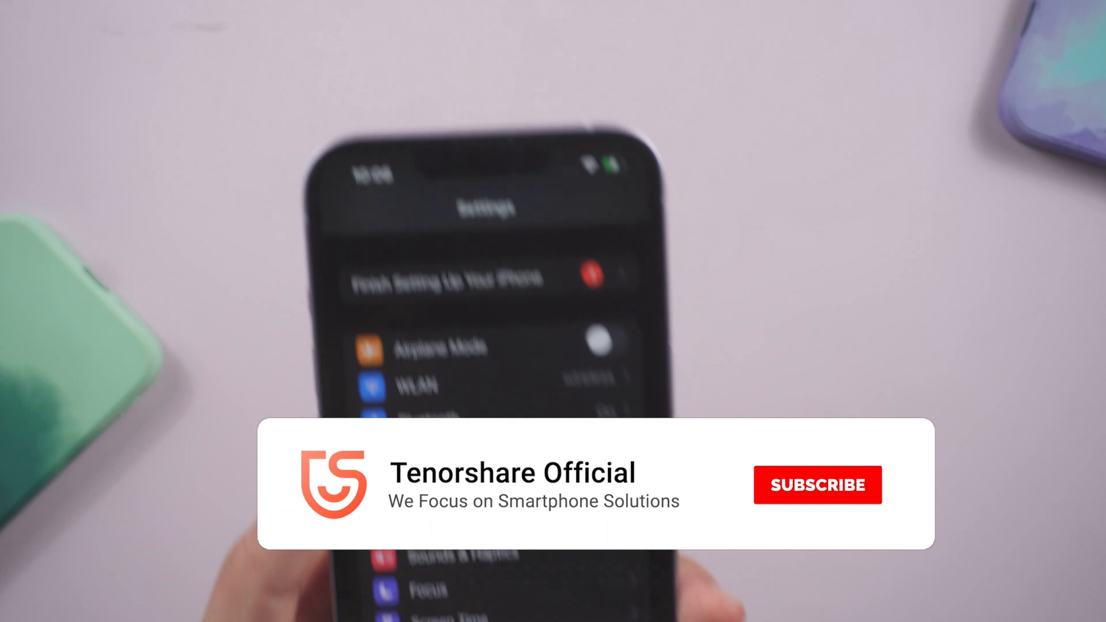
- Reach the ReiBoot purchase page via Buy Now, showing 1 Month, 1 Year and Lifetime license prices
{"action": "left_click", "coordinate": [819, 485]}
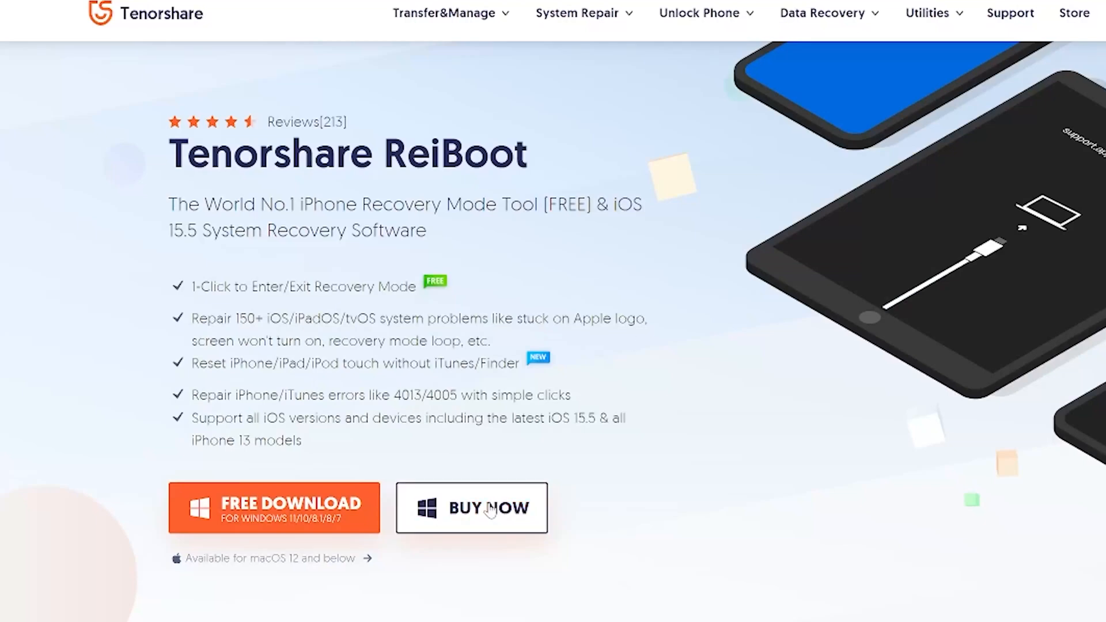
{"action": "left_click", "coordinate": [471, 508]}
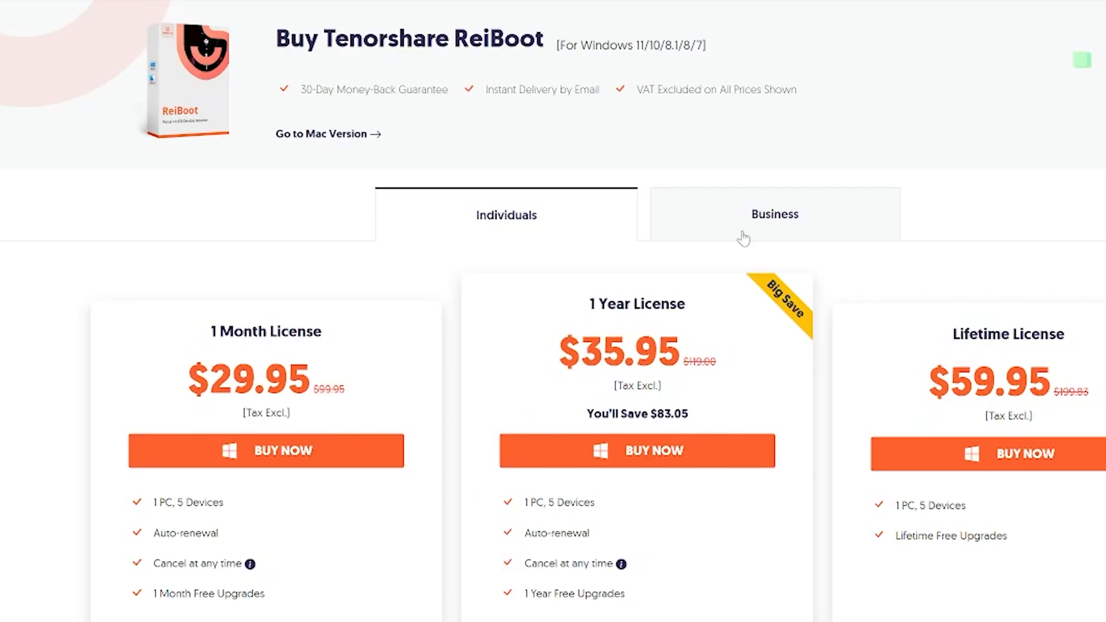